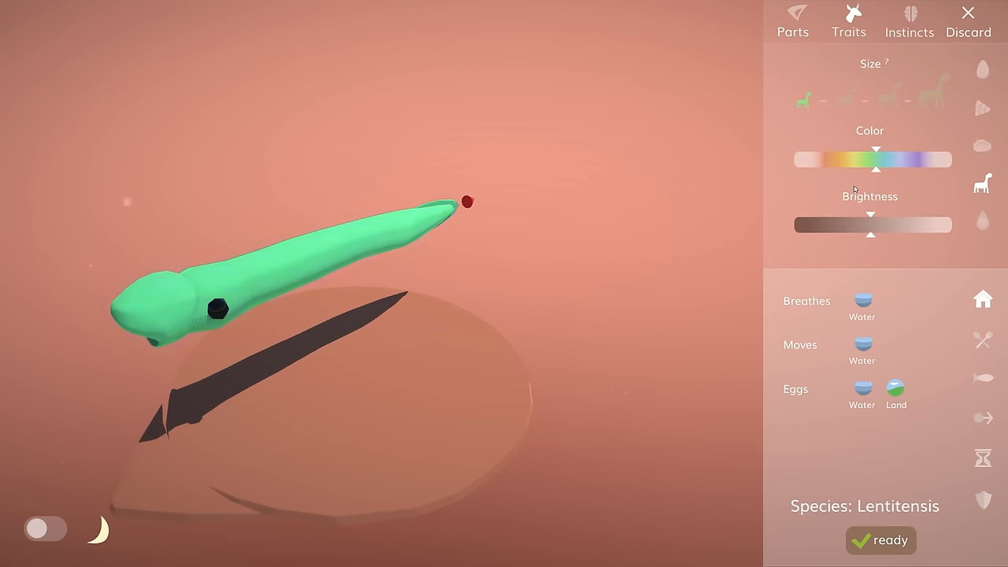
- Finish the Lentitensis animal design and bring up the random mutation chances panel
{"action": "left_click", "coordinate": [880, 540]}
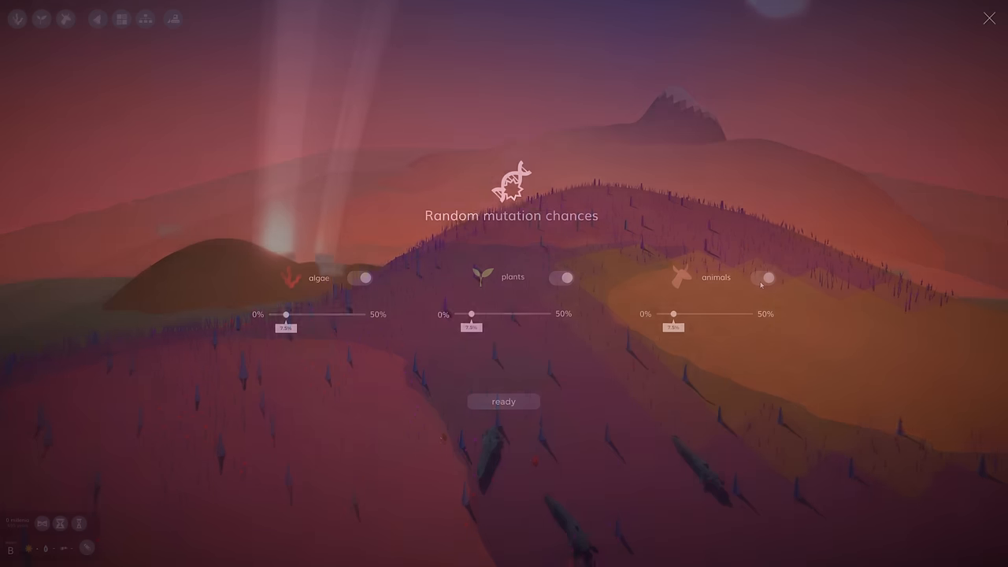
{"action": "left_click", "coordinate": [503, 401]}
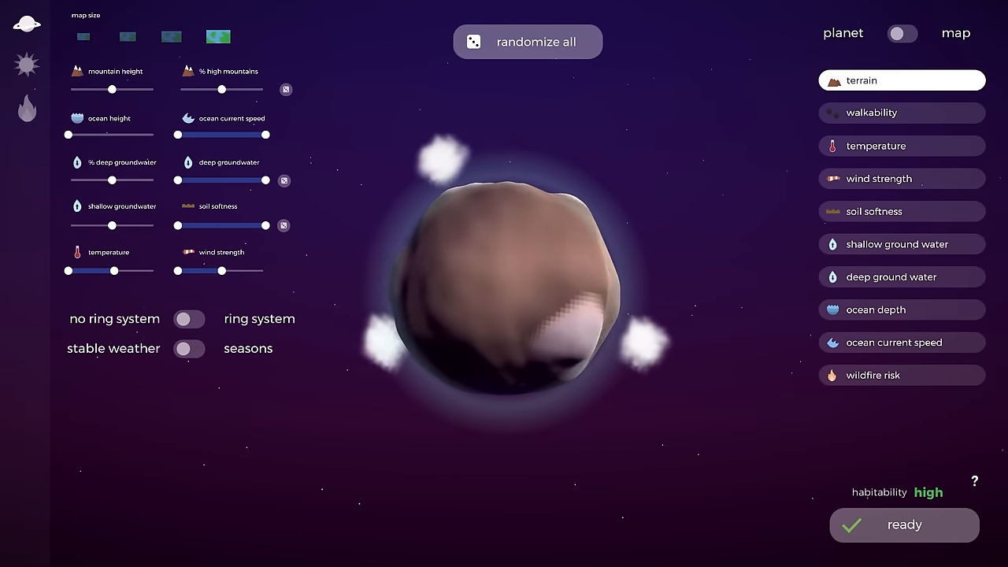
- Add a ring system, preview the flat map, and show the planet's light colour settings
{"action": "left_click", "coordinate": [904, 524]}
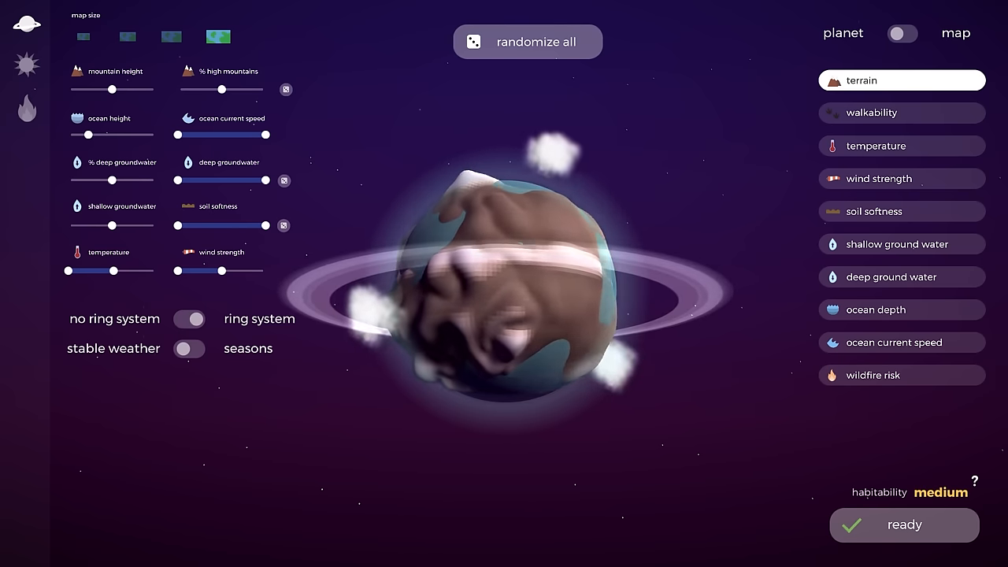
{"action": "left_click", "coordinate": [901, 33]}
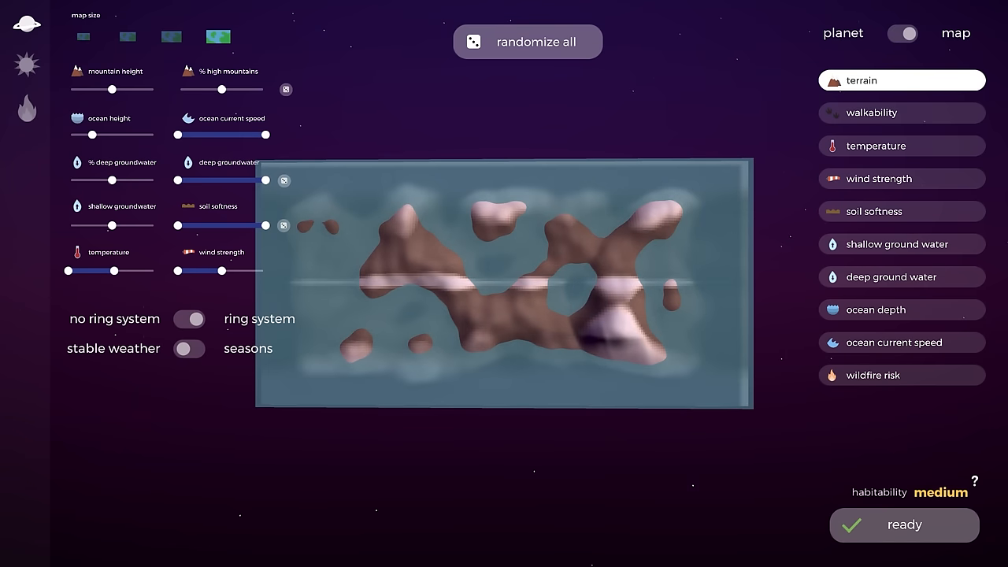
{"action": "left_click", "coordinate": [902, 33]}
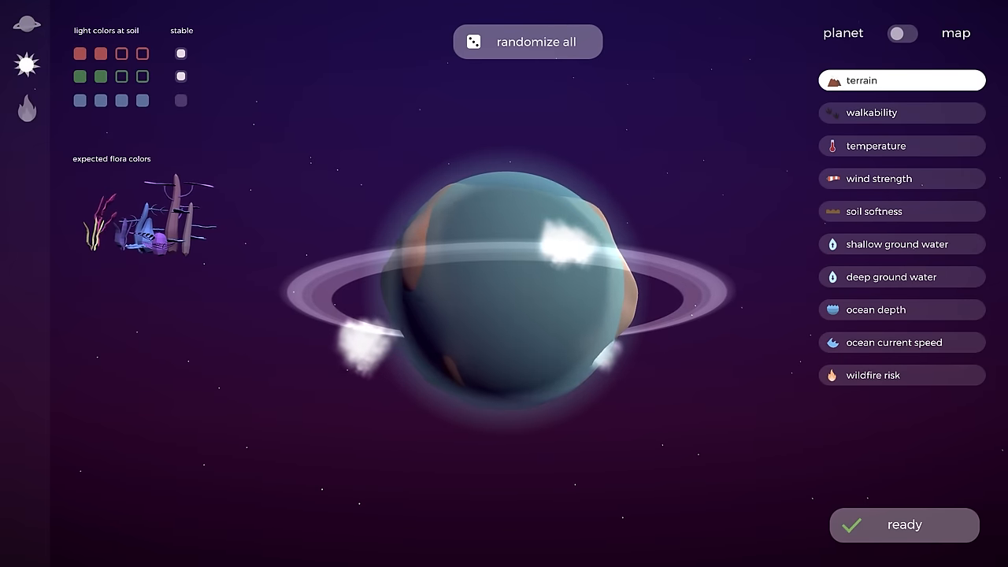
- Accept the ringed ocean planet to begin designing a green alga species
{"action": "left_click", "coordinate": [527, 41]}
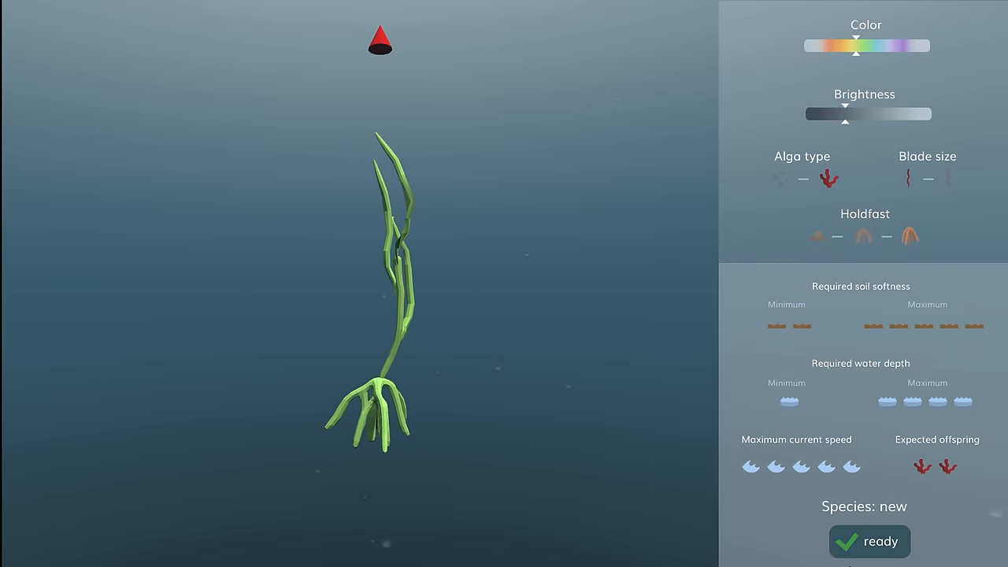
- Mark the green alga design ready, returning to the Lentitensis animal editor
{"action": "left_click", "coordinate": [869, 541]}
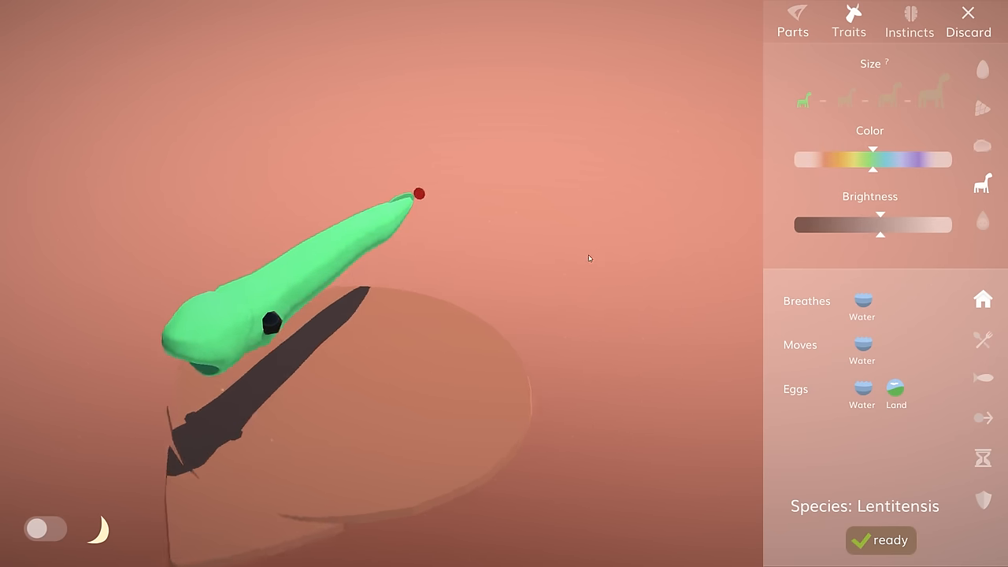
- Mark the Lentitensis animal ready so the world starts running
{"action": "left_click", "coordinate": [880, 540]}
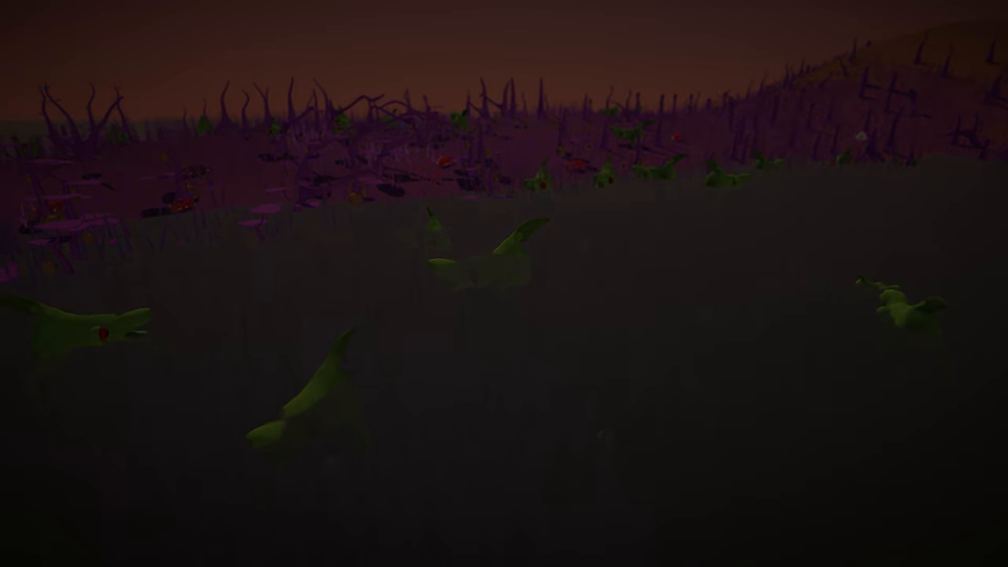
{"action": "left_click", "coordinate": [986, 28]}
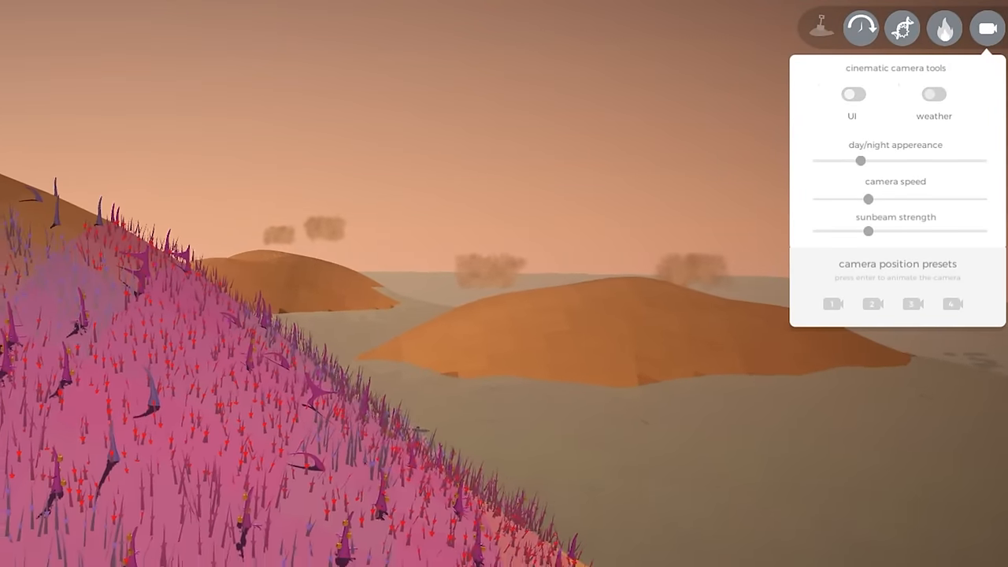
- Move the cinematic camera over the pink hillside and drag the day/night slider
{"action": "left_click_drag", "start_coordinate": [861, 161], "coordinate": [849, 161]}
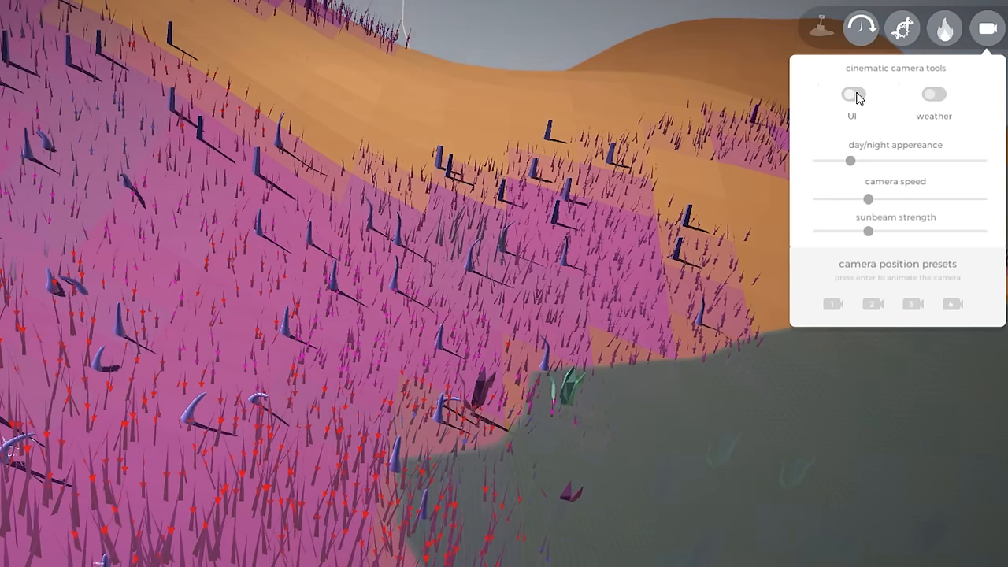
{"action": "left_click", "coordinate": [852, 94]}
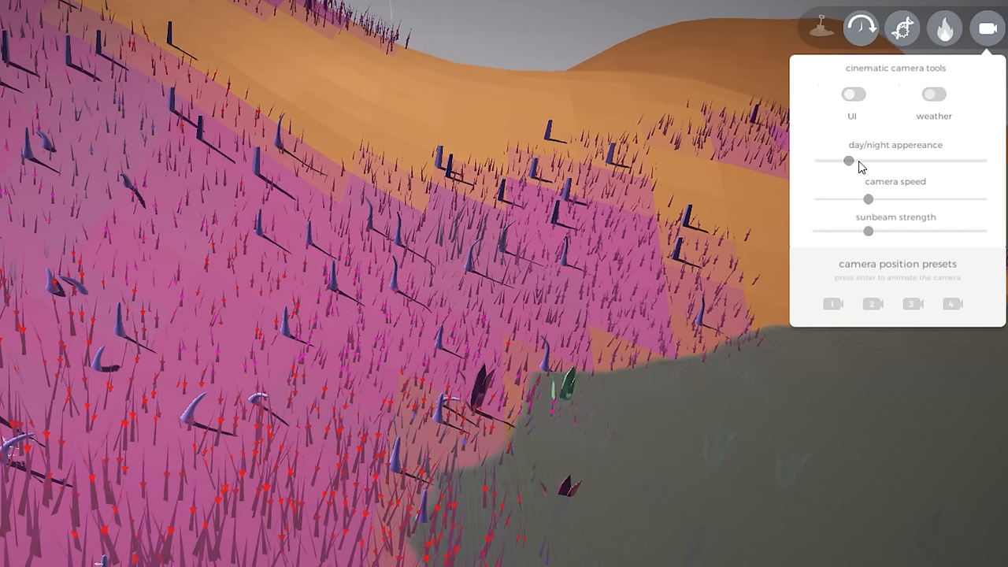
{"action": "left_click_drag", "start_coordinate": [848, 160], "coordinate": [878, 161]}
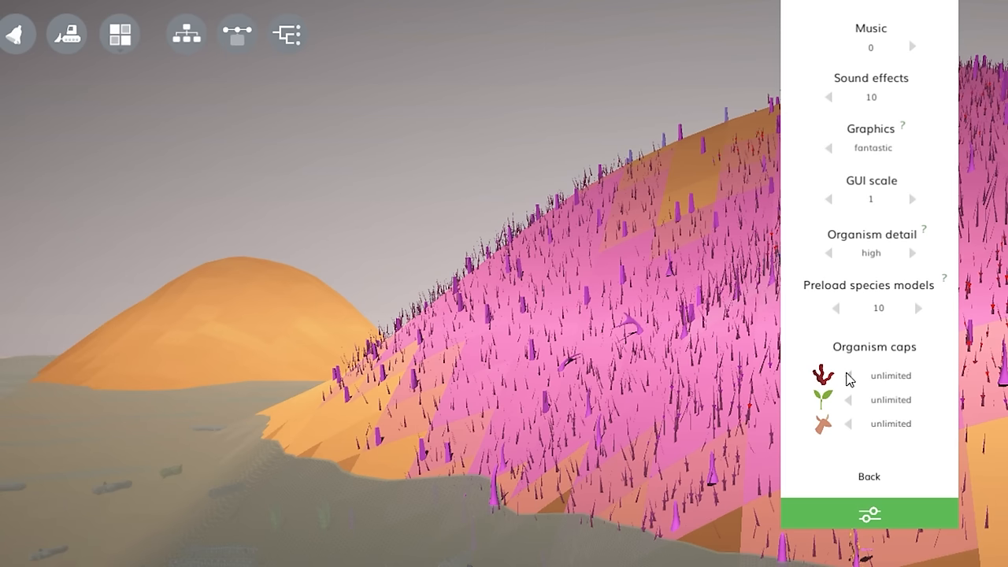
- Limit organism caps to 1000 algae, 5000 plants and 2500 animals
{"action": "left_click", "coordinate": [848, 374]}
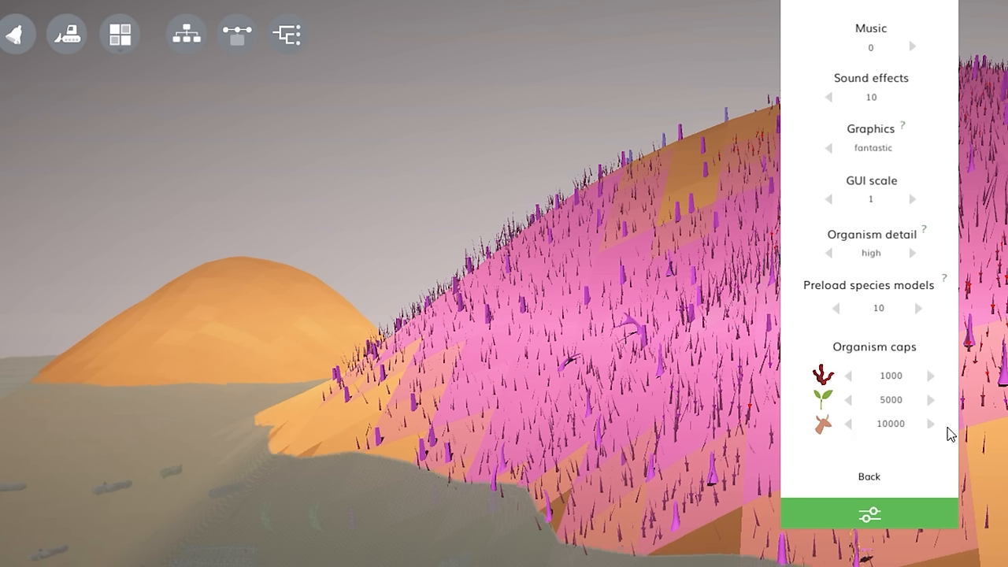
{"action": "left_click", "coordinate": [849, 424]}
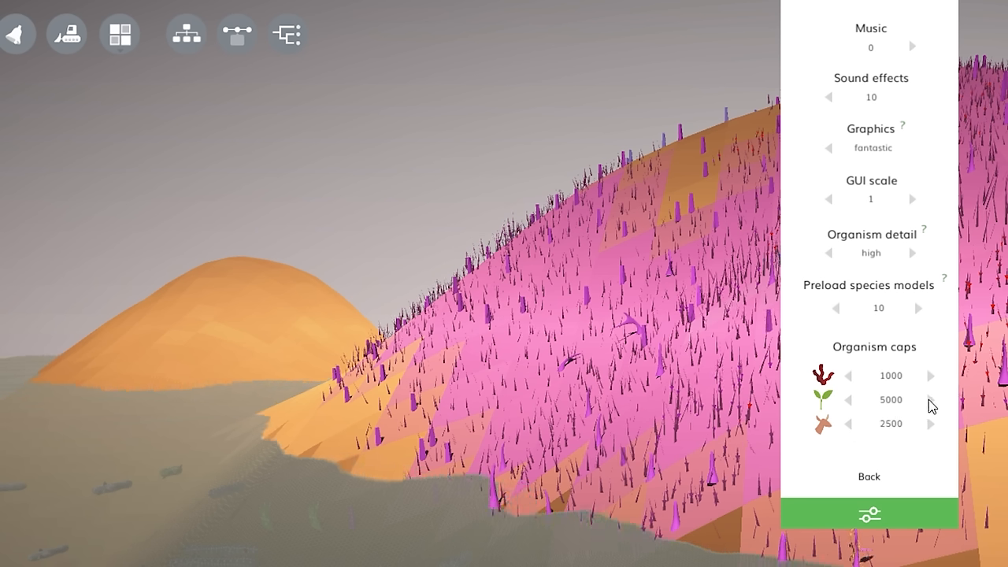